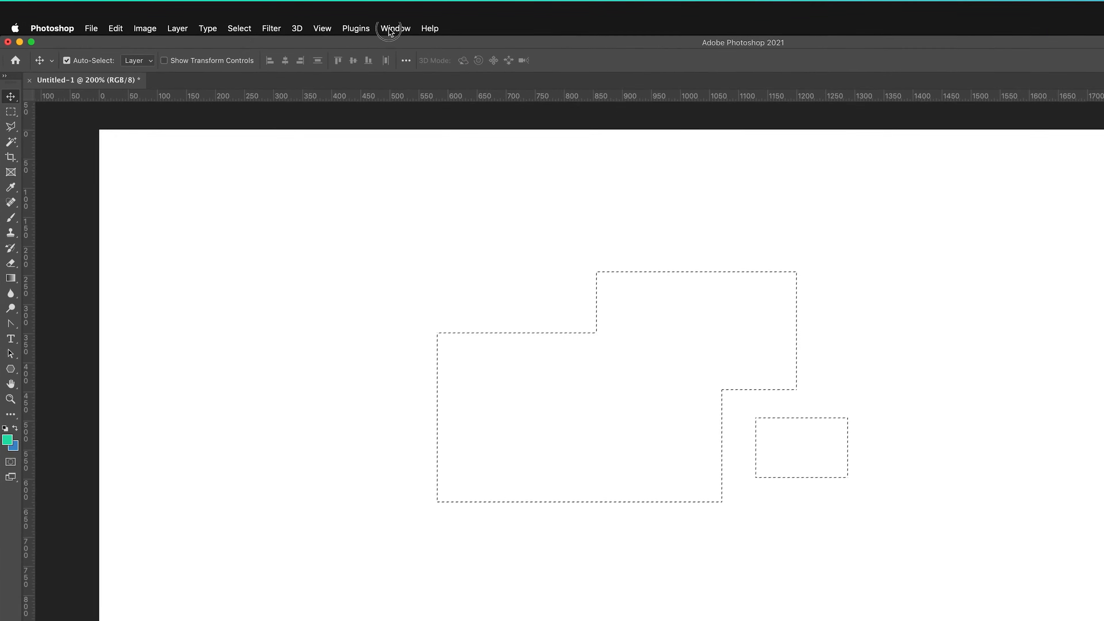
Step: Show the Paths panel from the Window menu
click(395, 28)
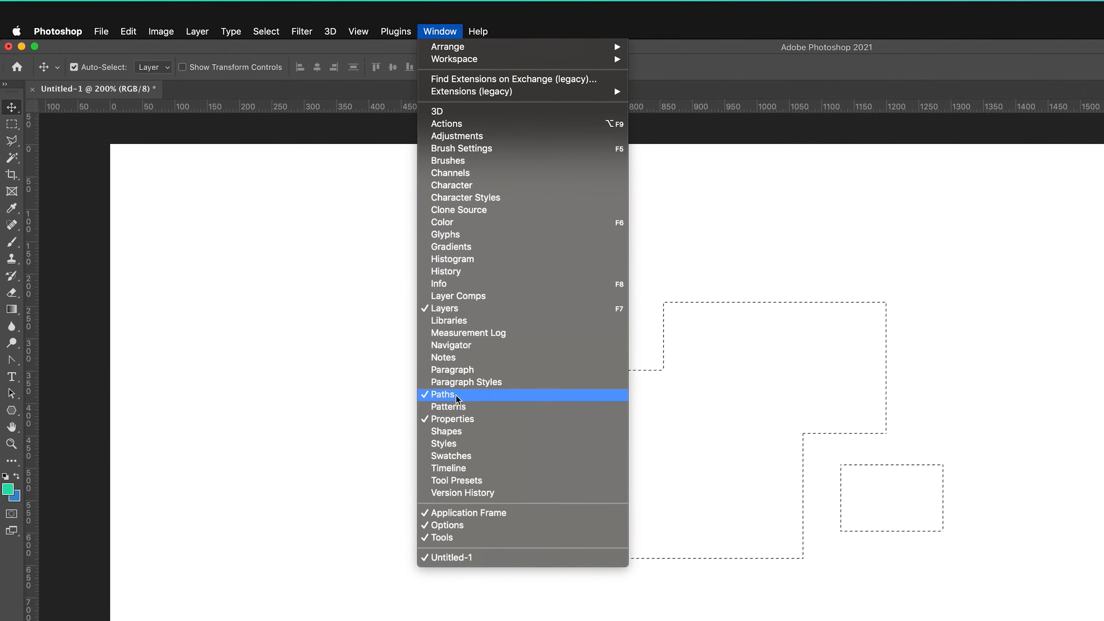
click(442, 394)
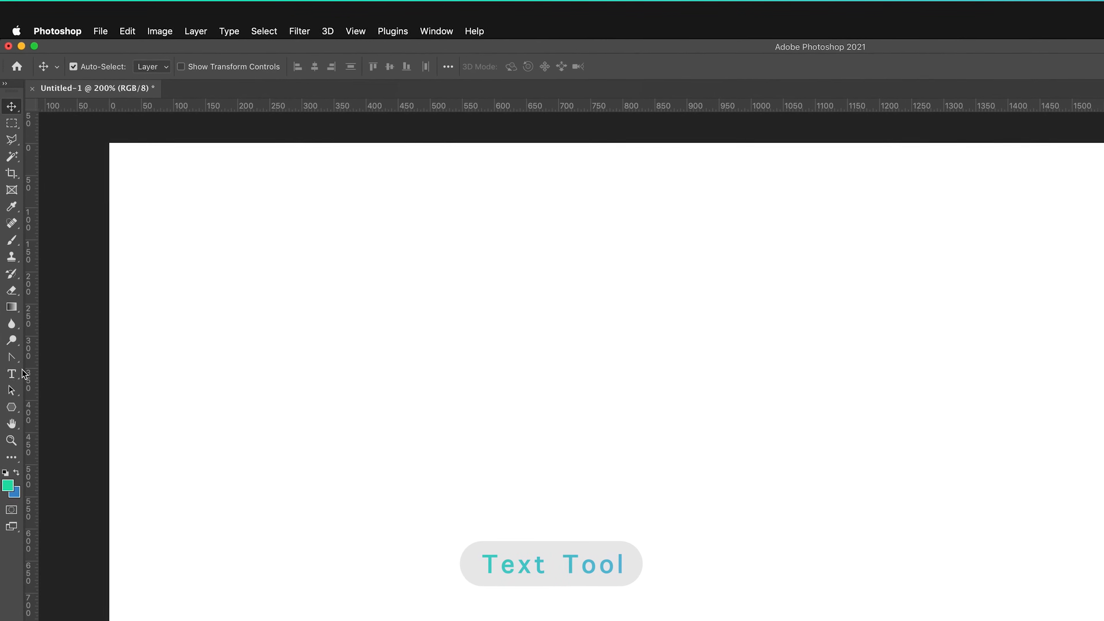
mouse_move(12, 375)
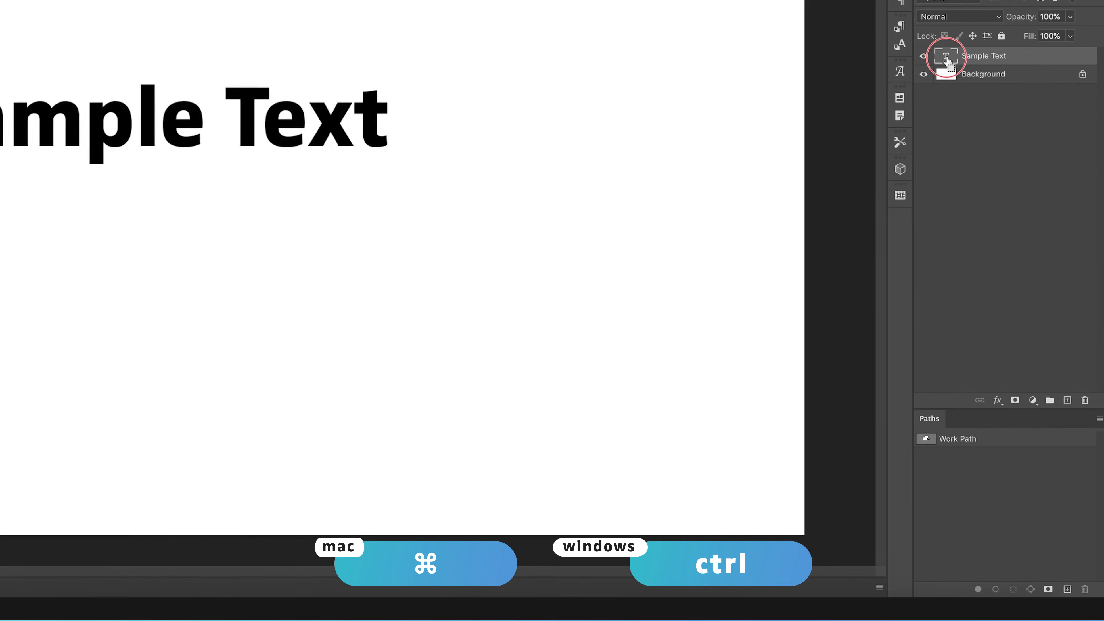
Step: Create a work path tracing the Sample Text letters and pan the view onto them
click(946, 56)
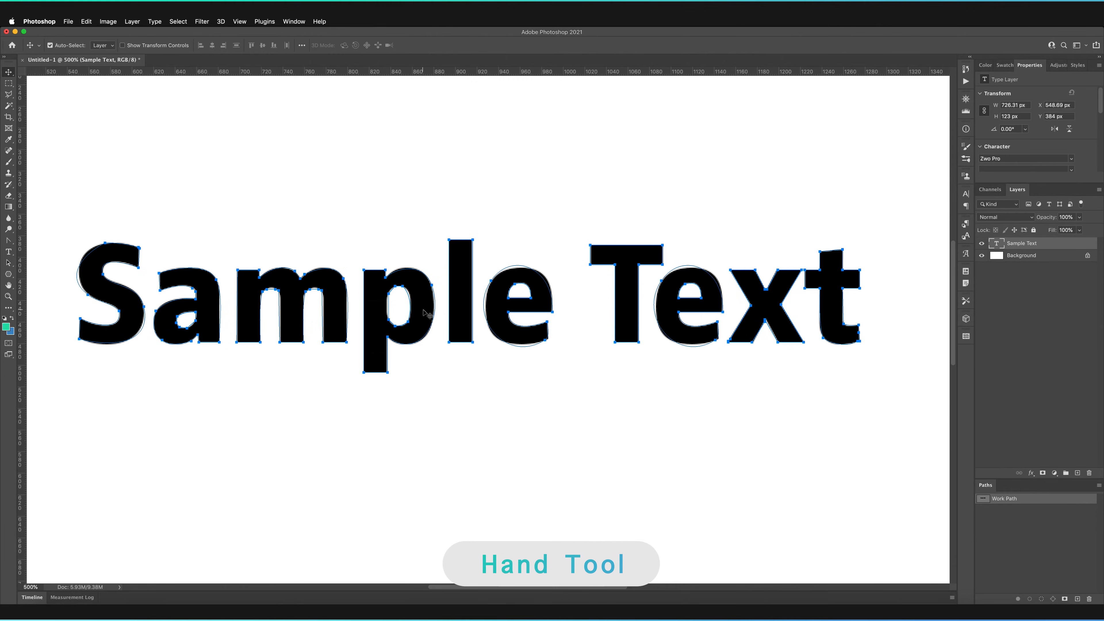
key(h)
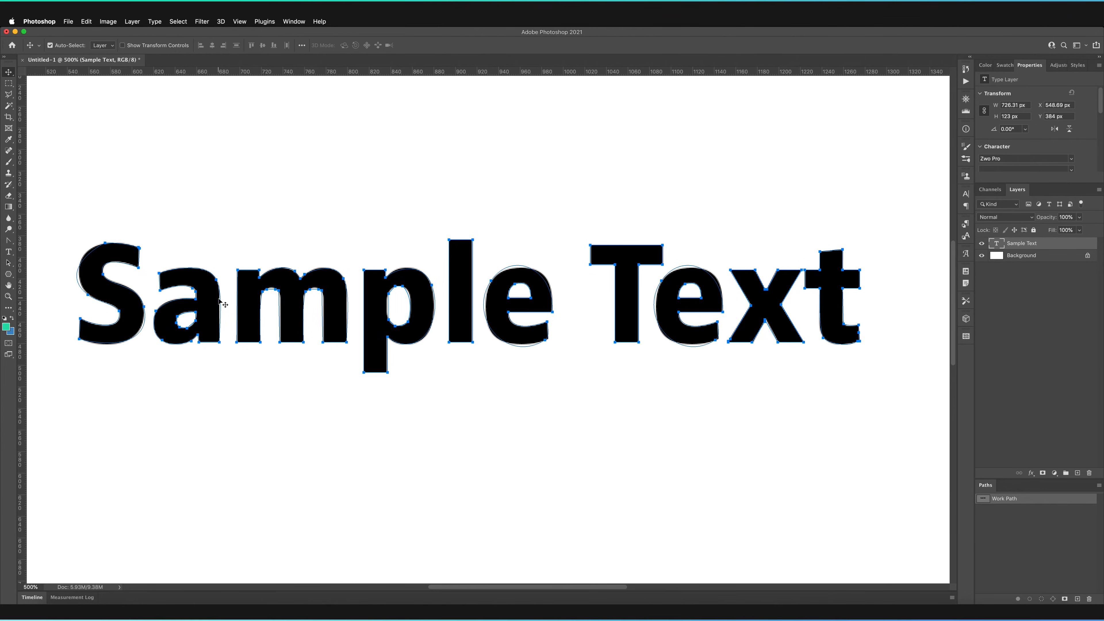
mouse_move(108, 252)
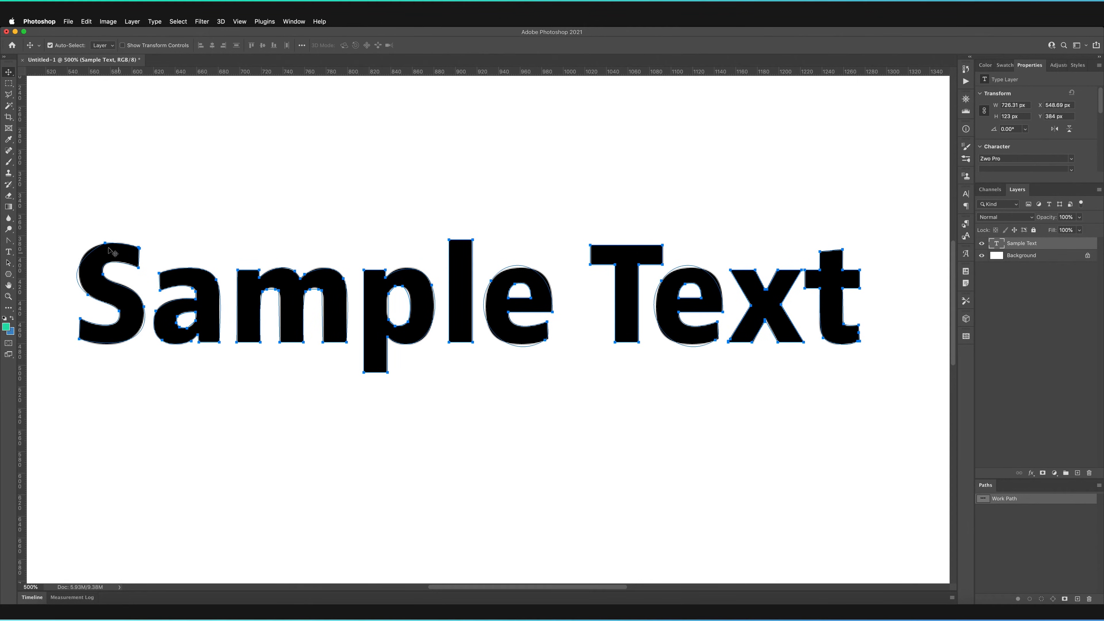
mouse_move(694, 275)
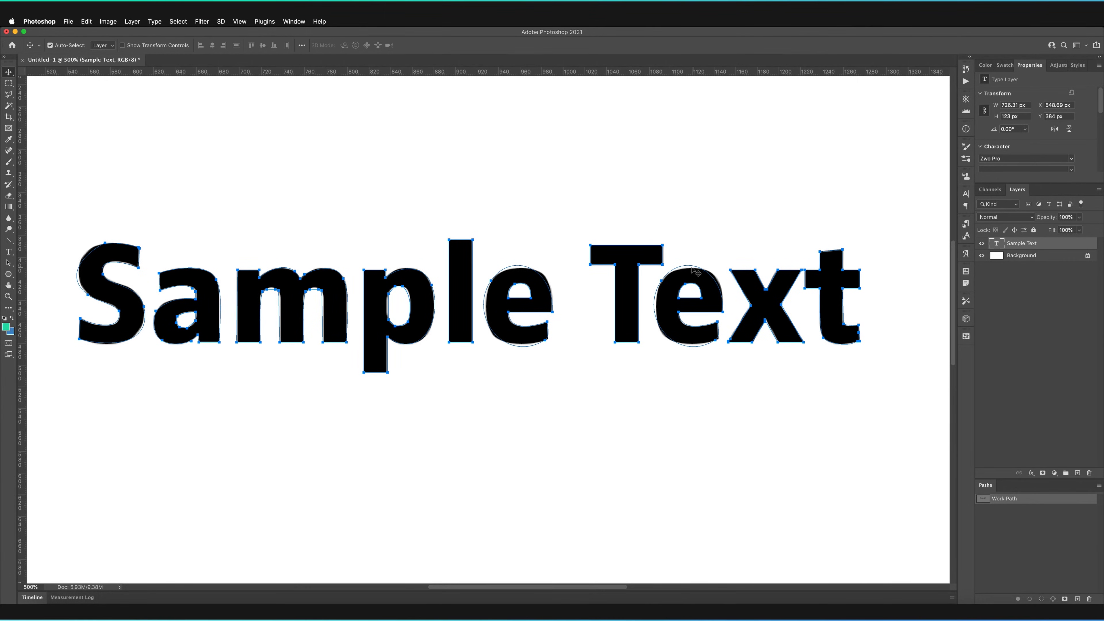
mouse_move(546, 296)
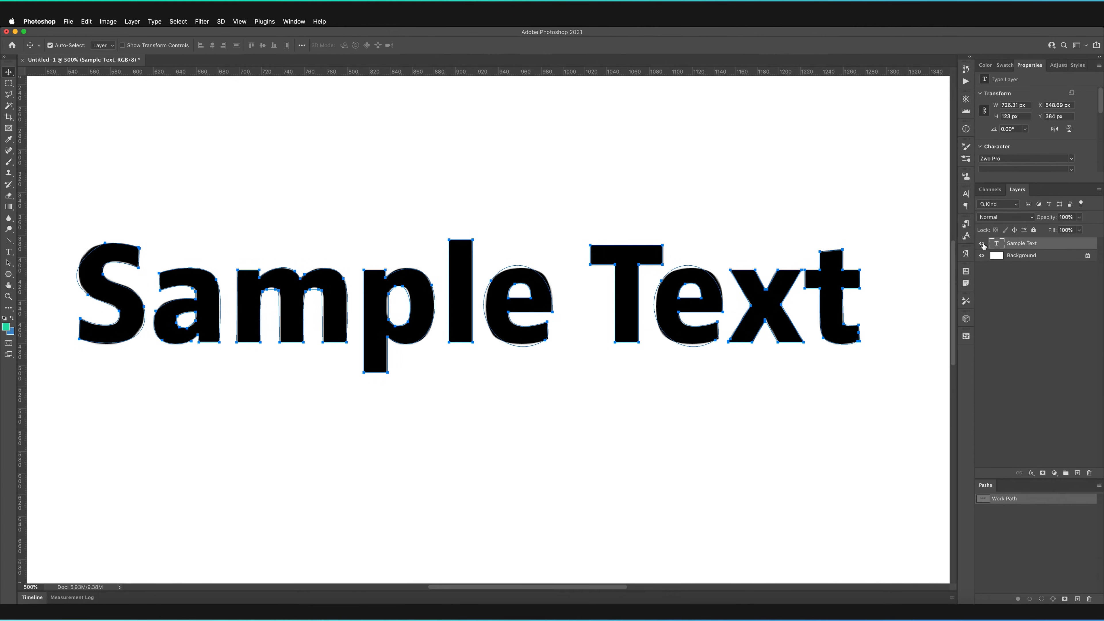
Step: Hide the Sample Text layer so only the blue path outlines remain
click(981, 244)
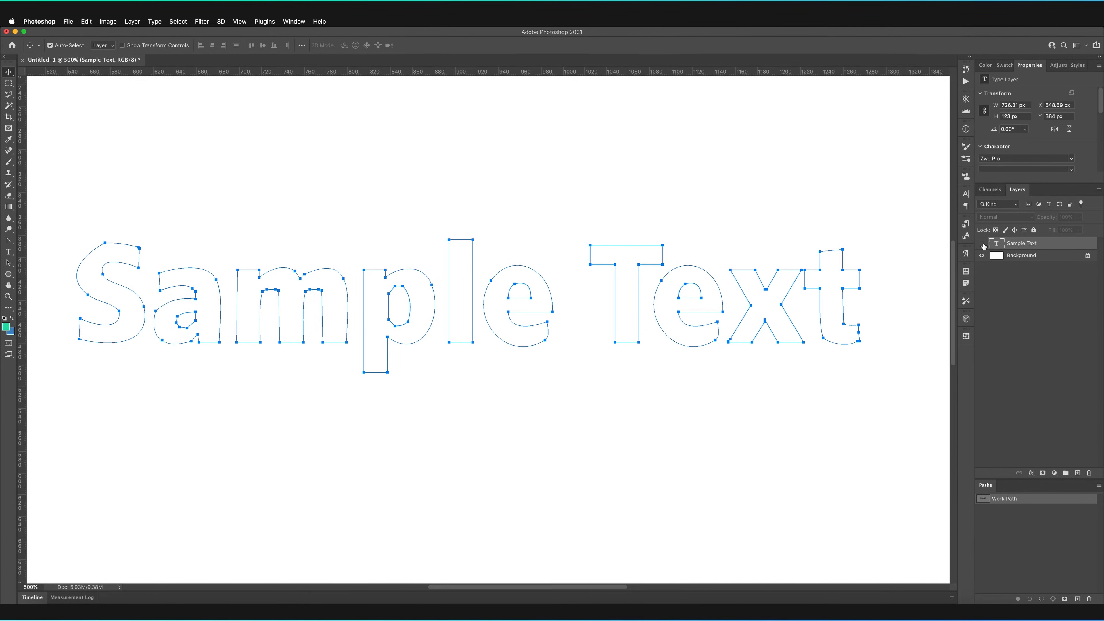
mouse_move(982, 245)
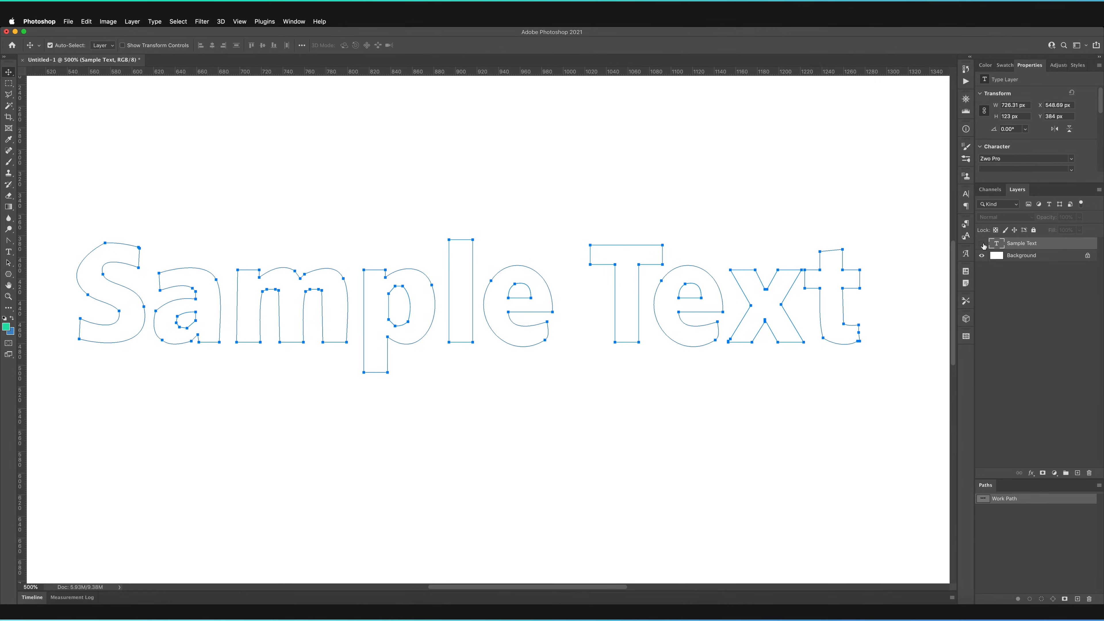
mouse_move(600, 247)
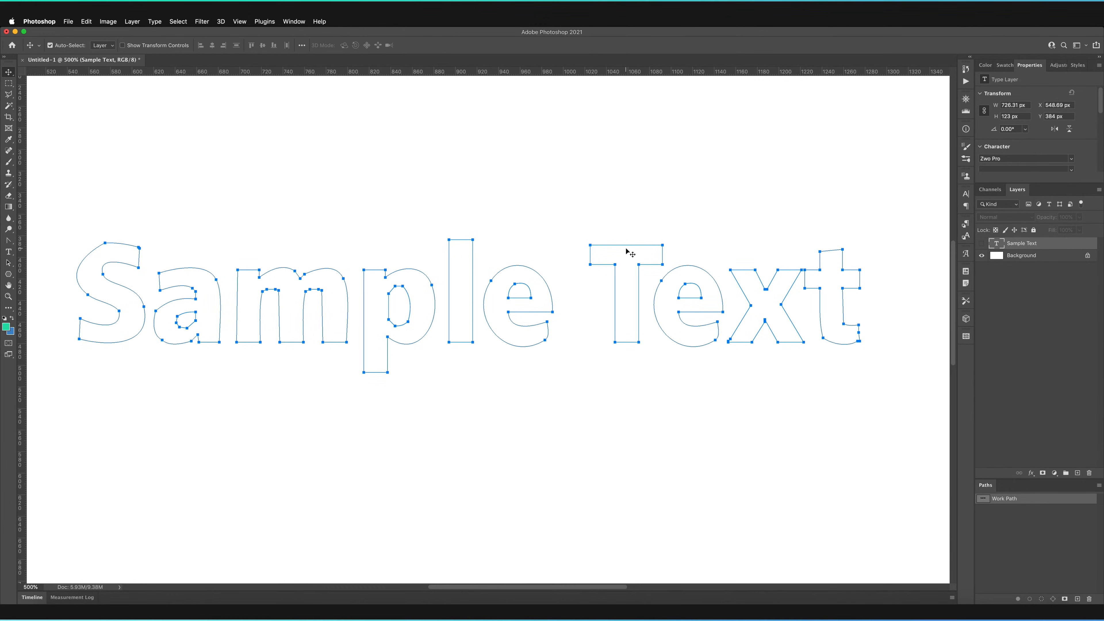
mouse_move(611, 250)
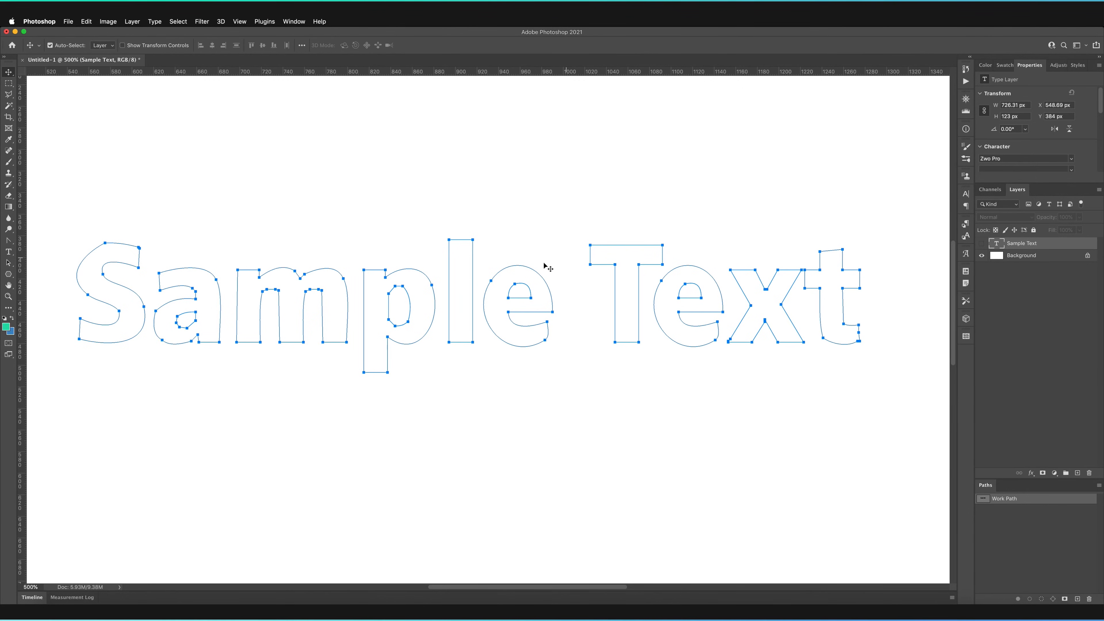
mouse_move(520, 285)
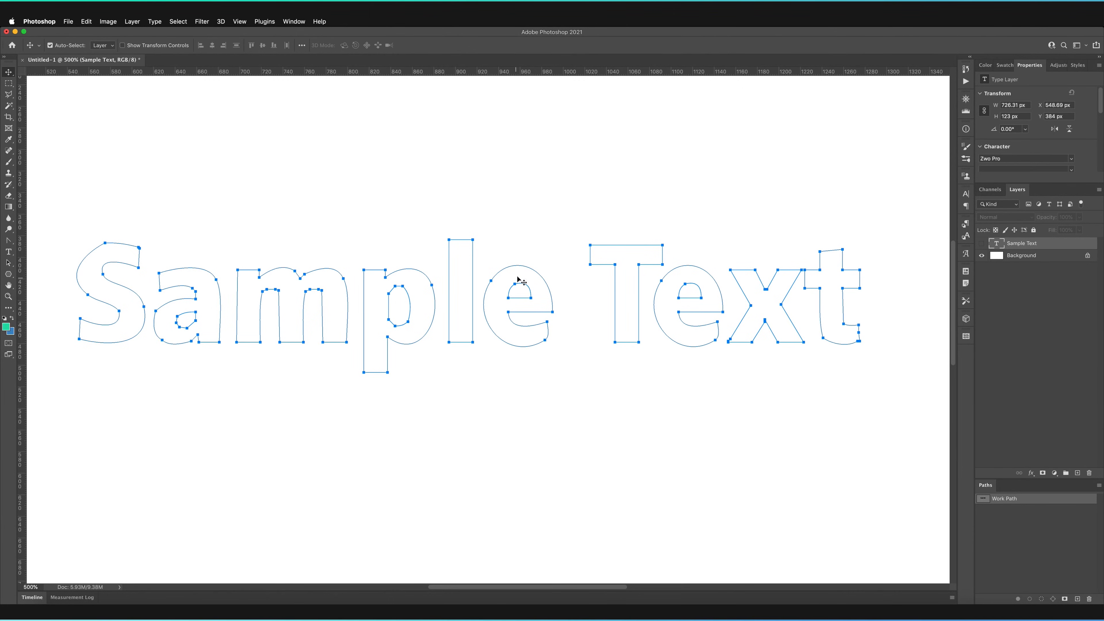
mouse_move(538, 326)
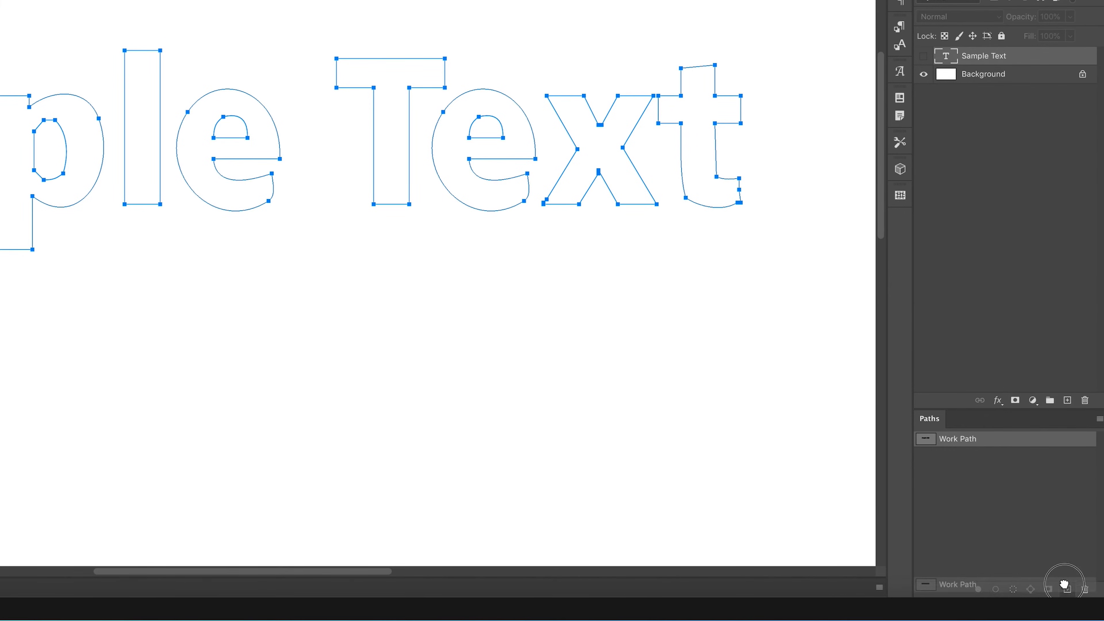
Step: Save the work path as Path 1 and load it as a marching-ants selection
click(1066, 589)
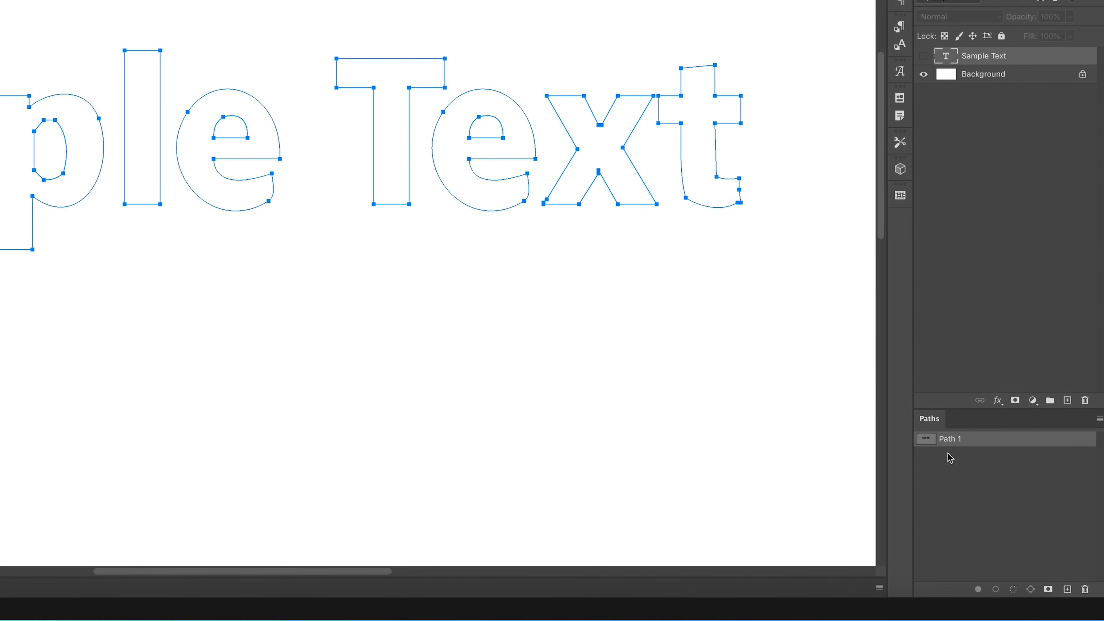
mouse_move(943, 445)
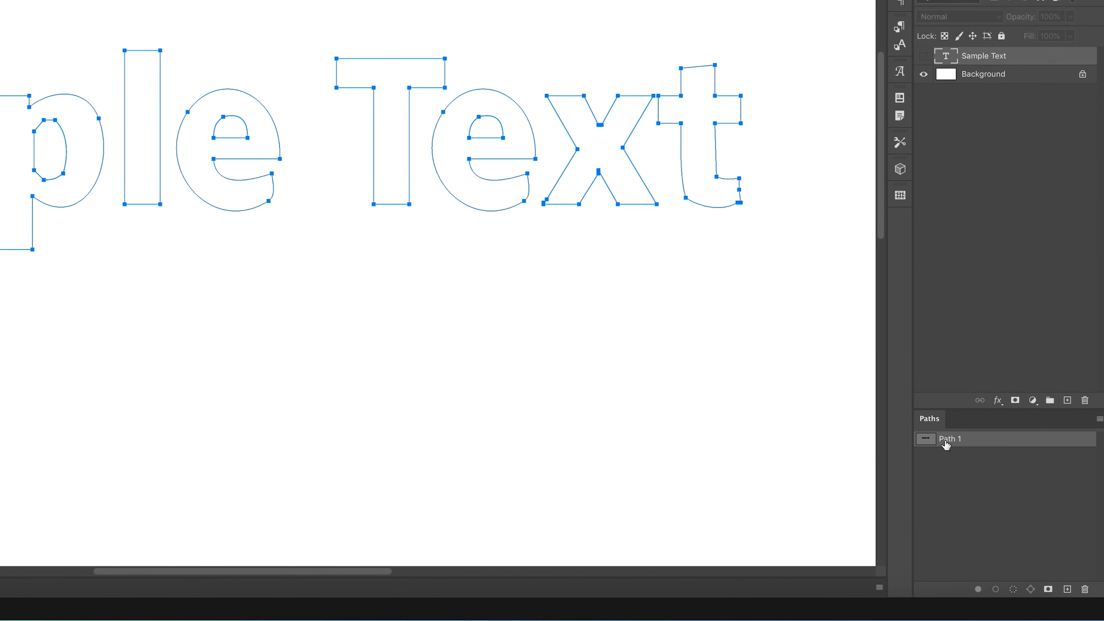
mouse_move(968, 440)
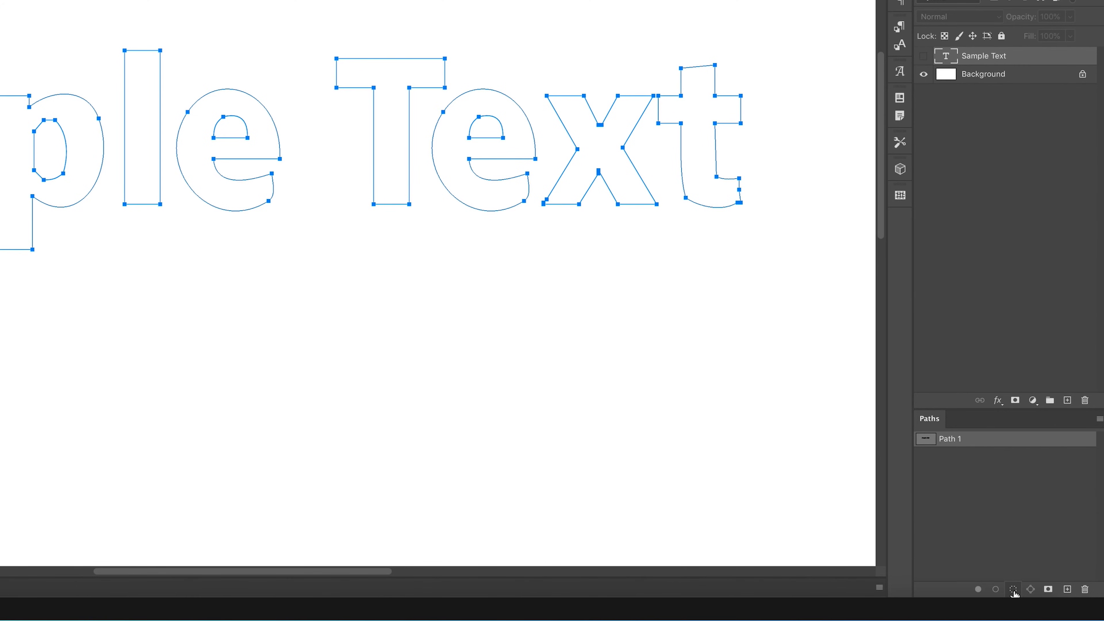
click(1013, 590)
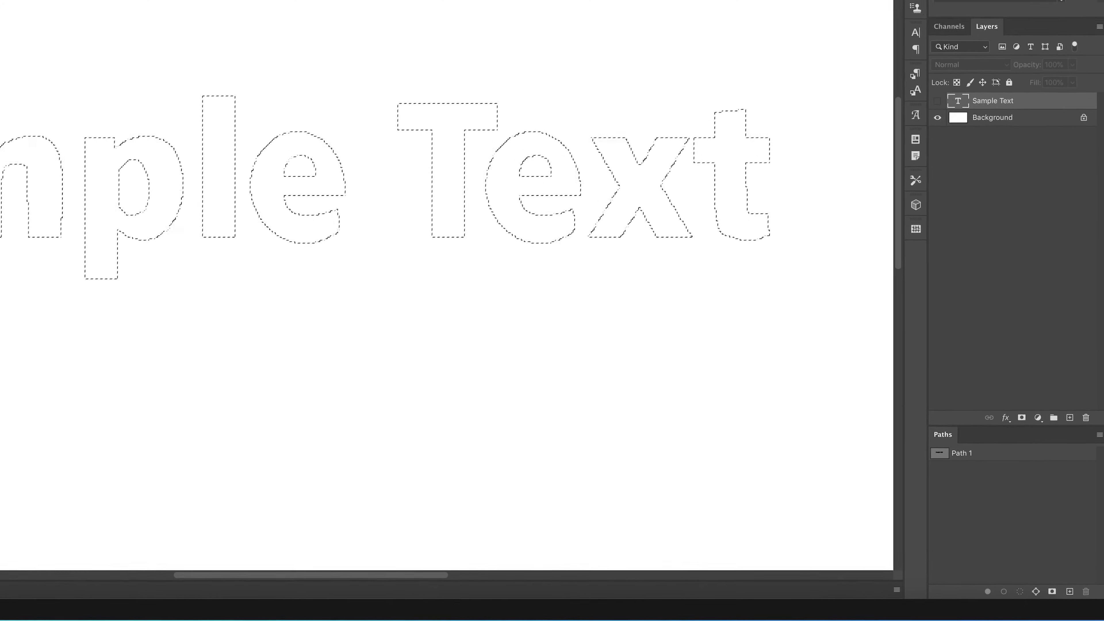